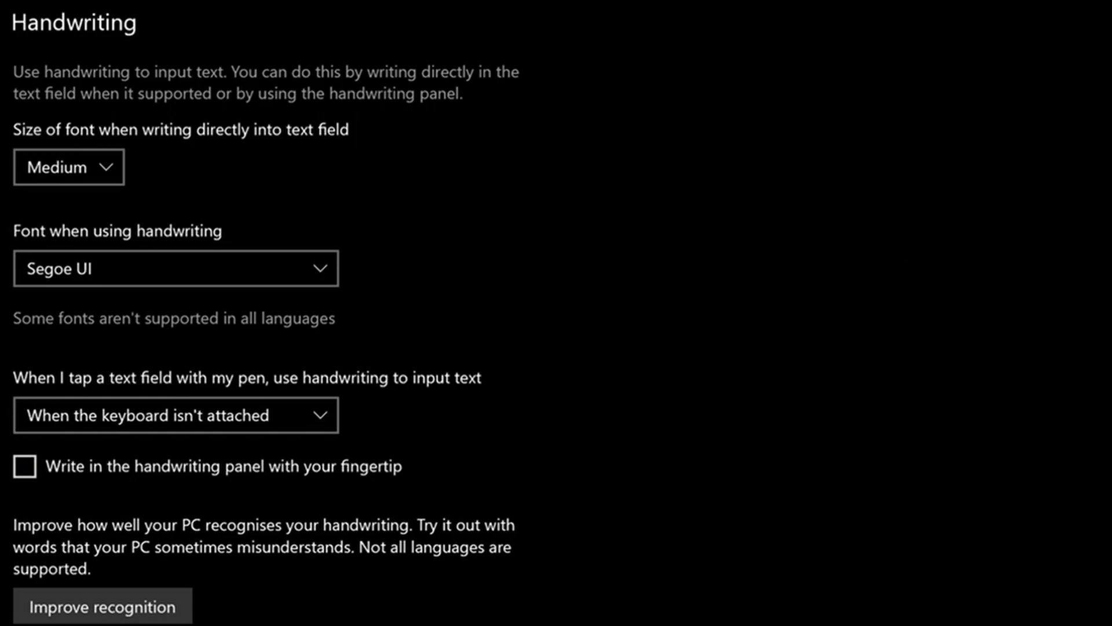
- Scroll the Pen & Windows Ink page and launch the Improve recognition handwriting wizard
{"action": "scroll", "scroll_direction": "down", "scroll_amount": 3}
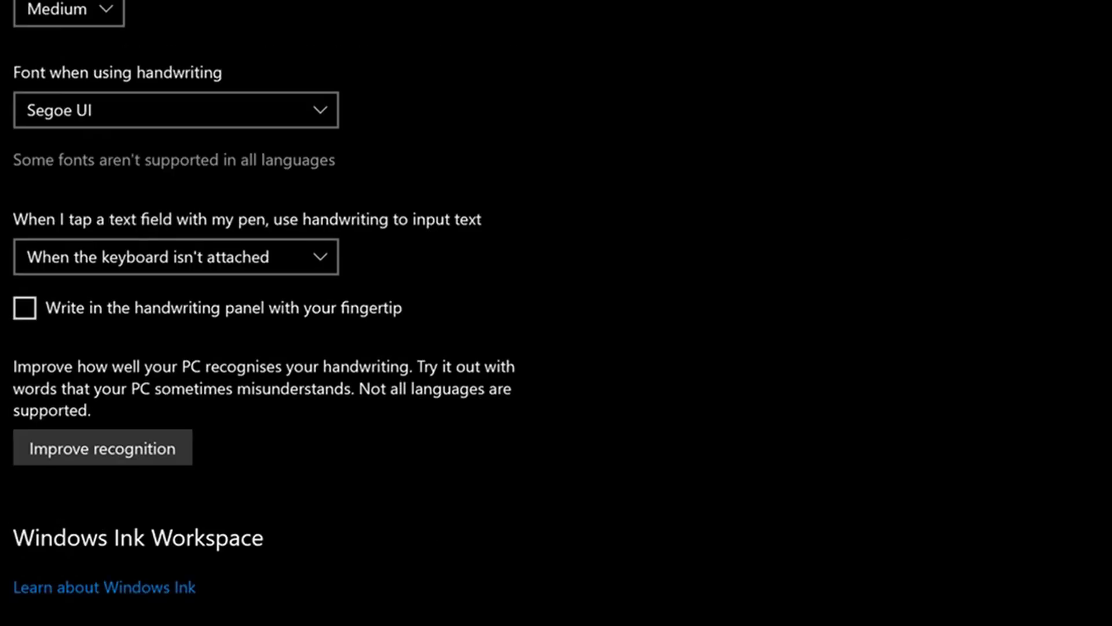
{"action": "scroll", "scroll_direction": "down", "scroll_amount": 3}
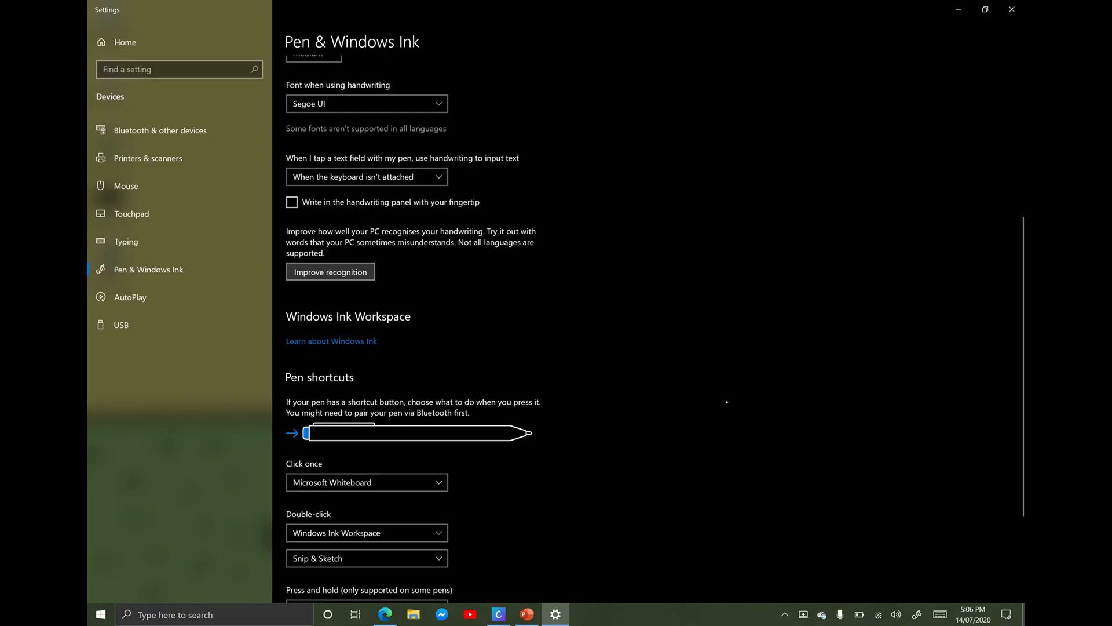
{"action": "left_click", "coordinate": [329, 271]}
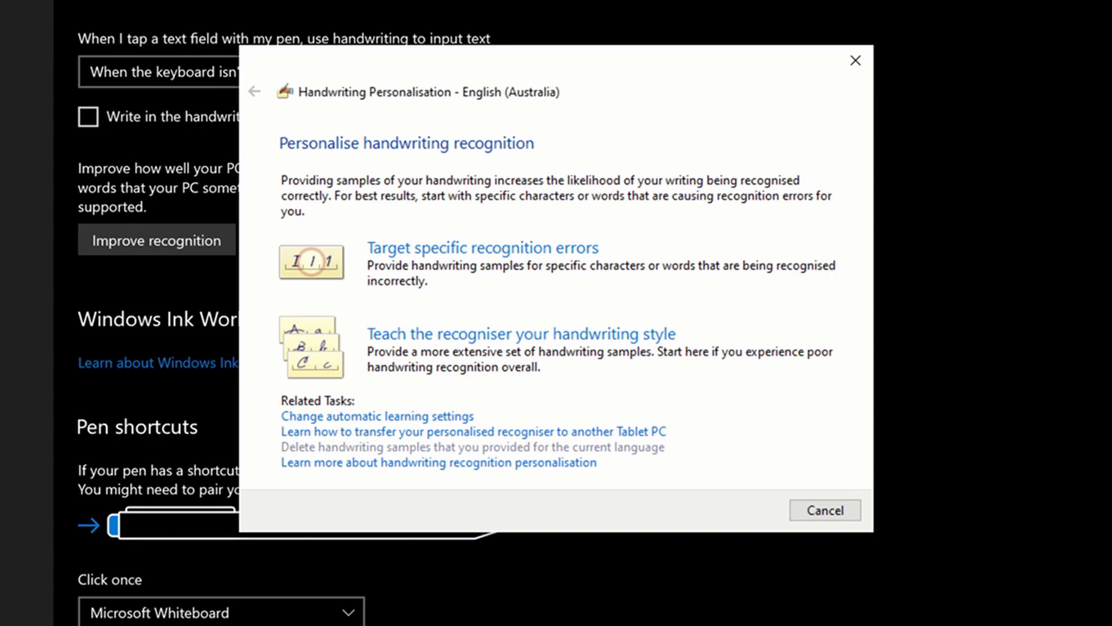
- Target specific recognition errors for characters with similar shapes
{"action": "left_click", "coordinate": [481, 246]}
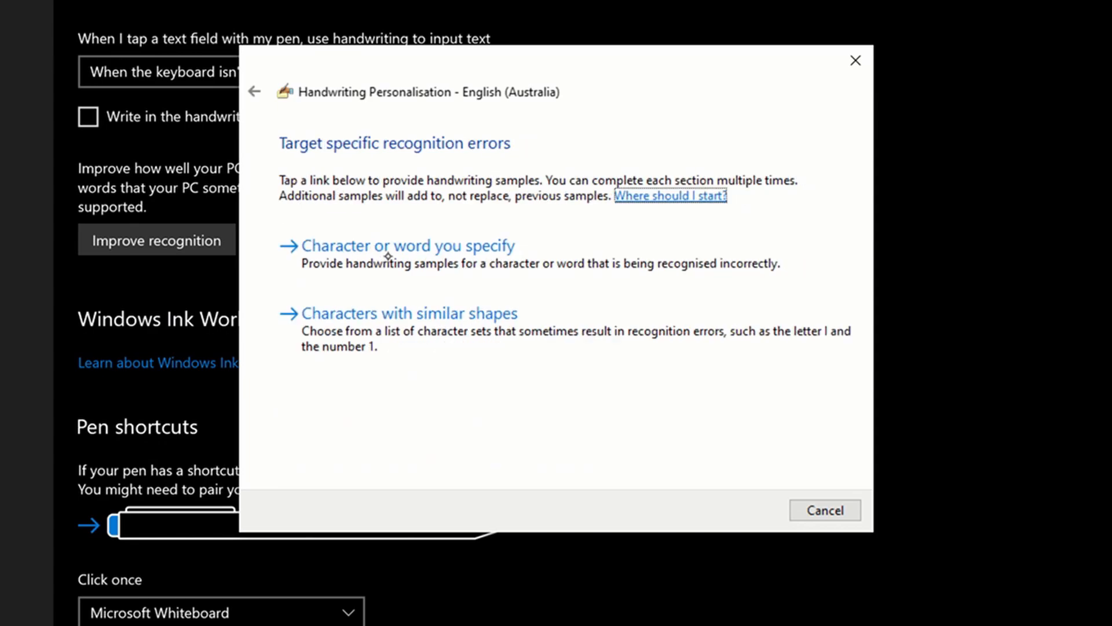
{"action": "mouse_move", "coordinate": [496, 254]}
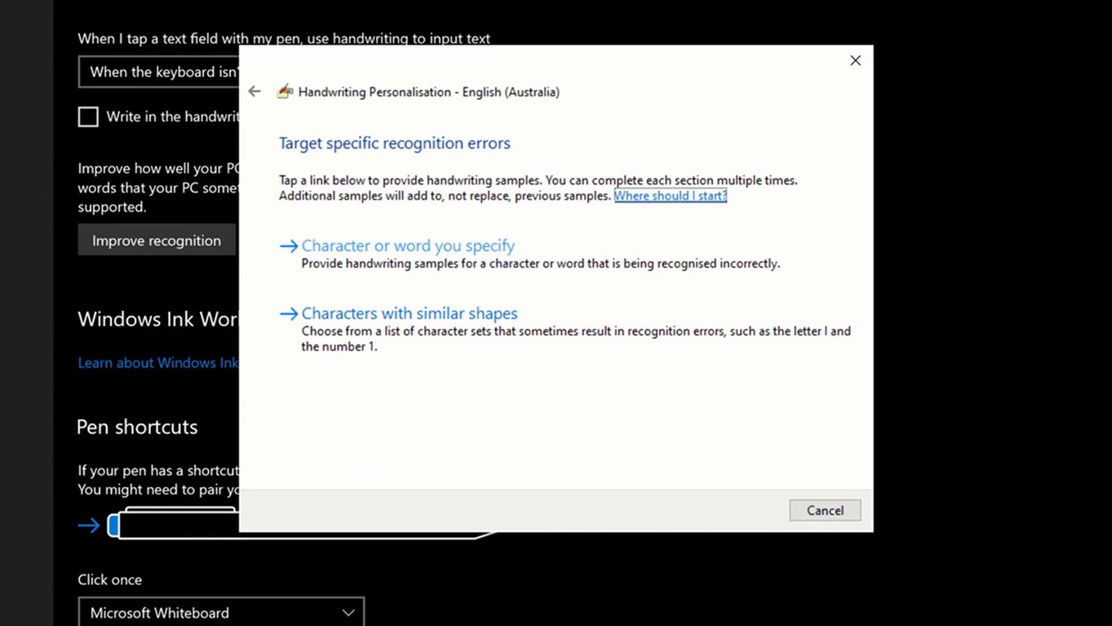
{"action": "mouse_move", "coordinate": [439, 325]}
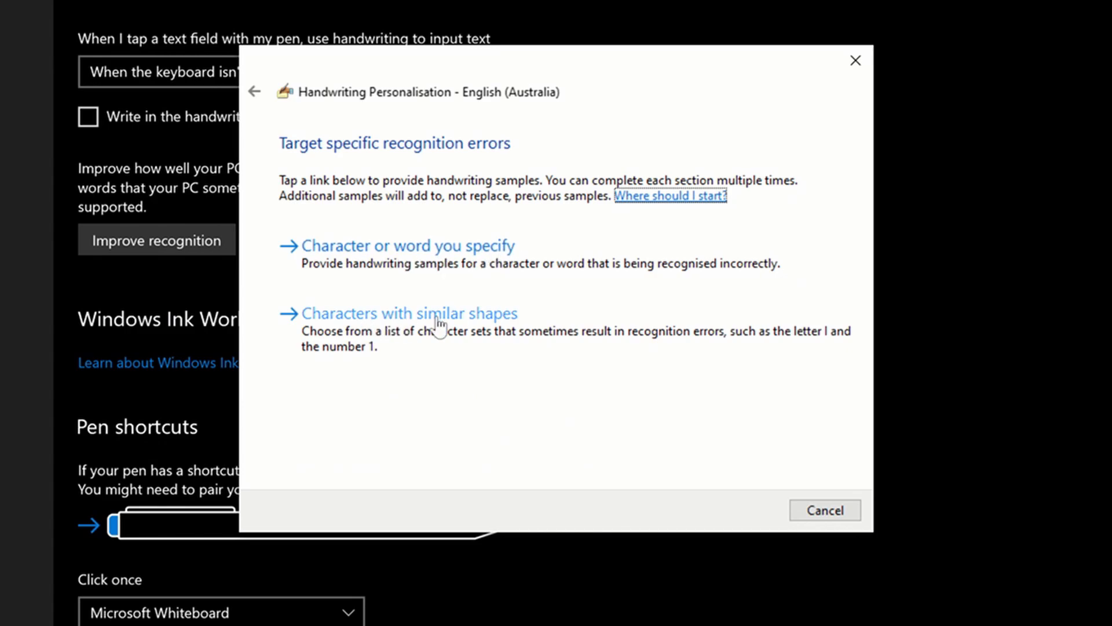
{"action": "left_click", "coordinate": [408, 313]}
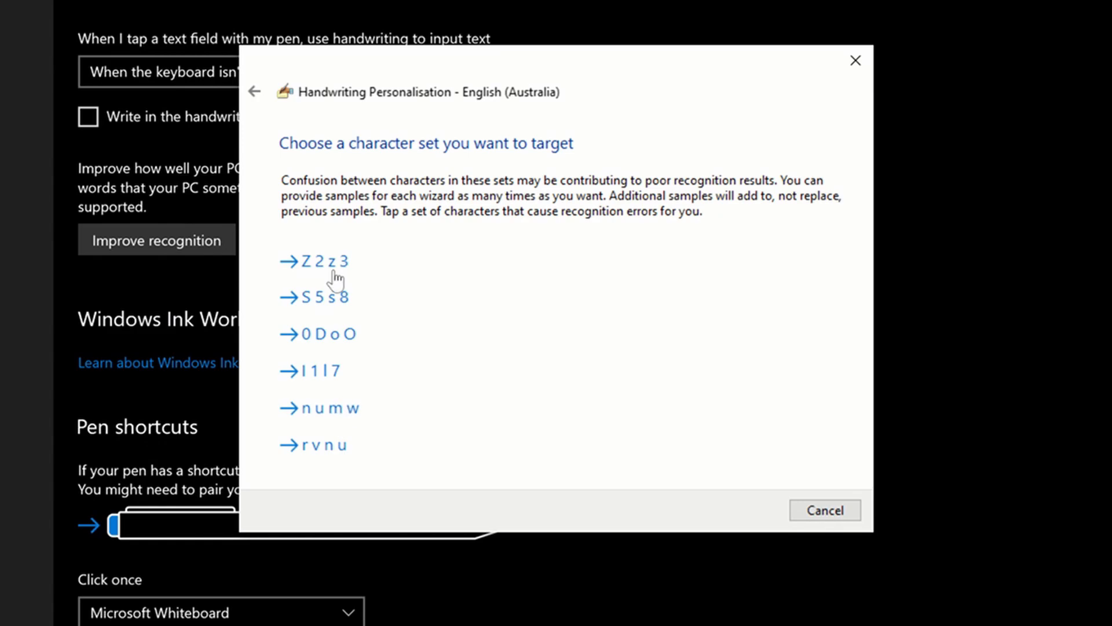
- Write five samples each of Z, 2, z and 3 across both screens, then save
{"action": "left_click", "coordinate": [320, 261]}
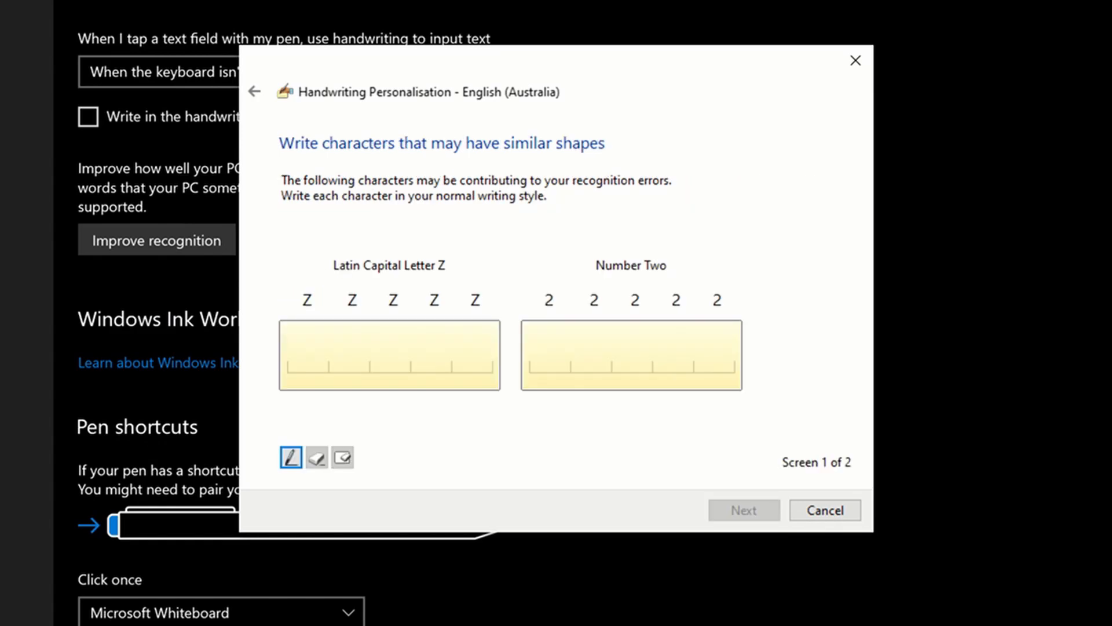
{"action": "left_click", "coordinate": [312, 341]}
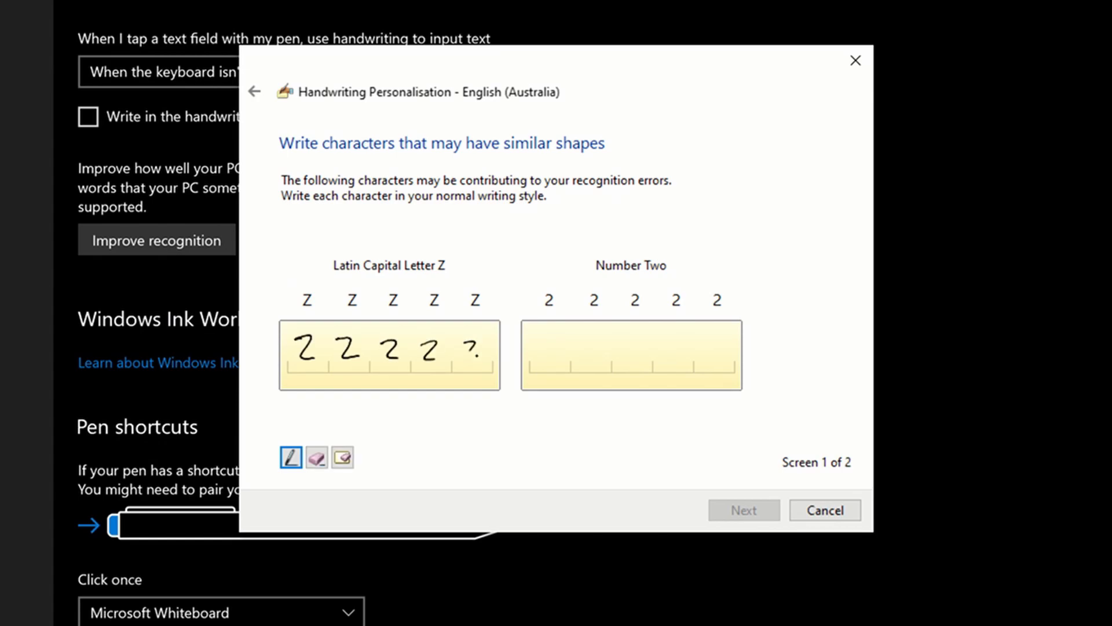
{"action": "left_click_drag", "start_coordinate": [539, 348], "coordinate": [596, 355]}
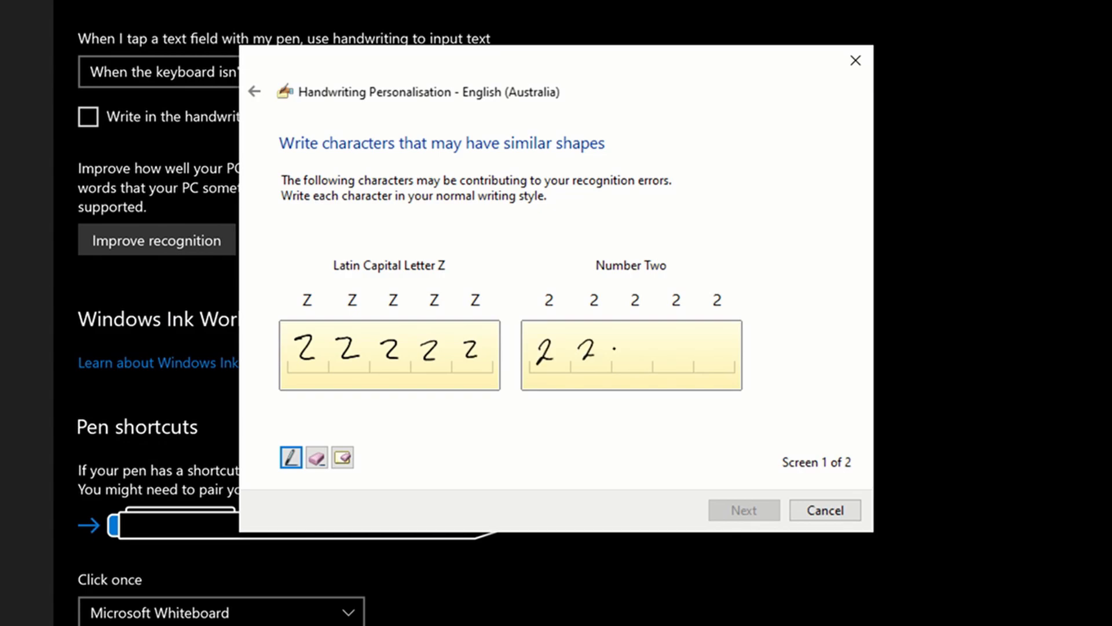
{"action": "left_click_drag", "start_coordinate": [617, 348], "coordinate": [670, 348]}
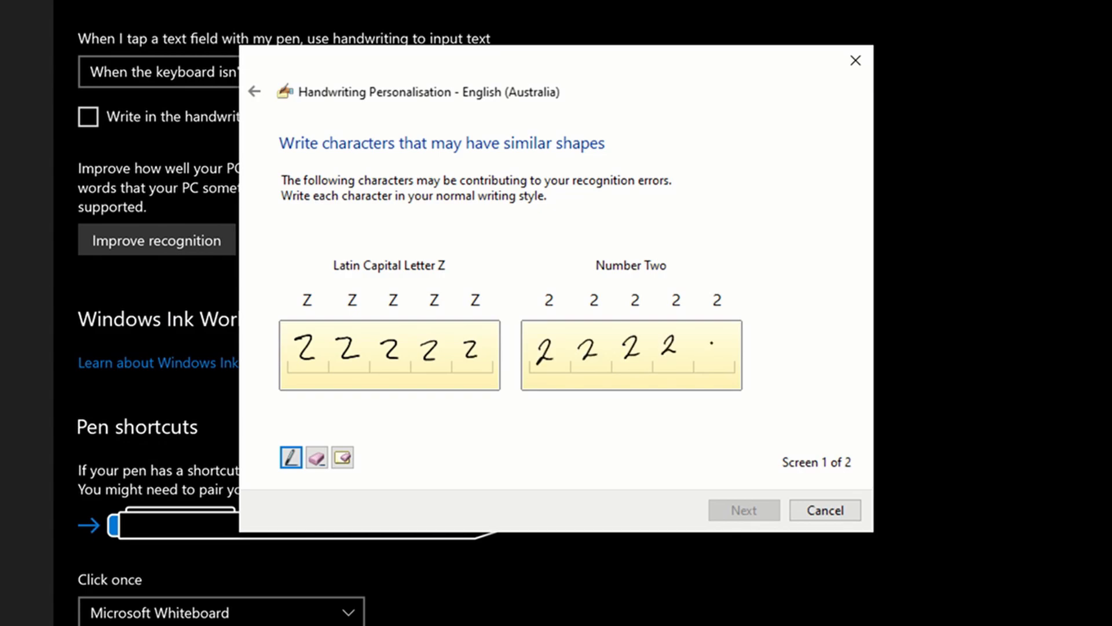
{"action": "left_click", "coordinate": [743, 509]}
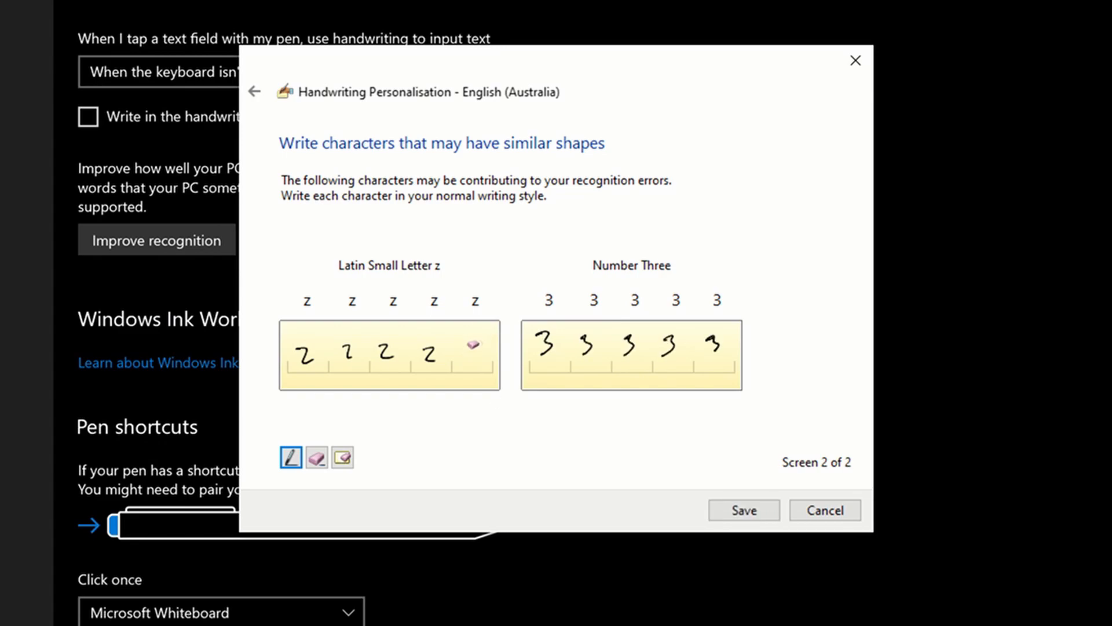
{"action": "left_click_drag", "start_coordinate": [464, 347], "coordinate": [476, 355]}
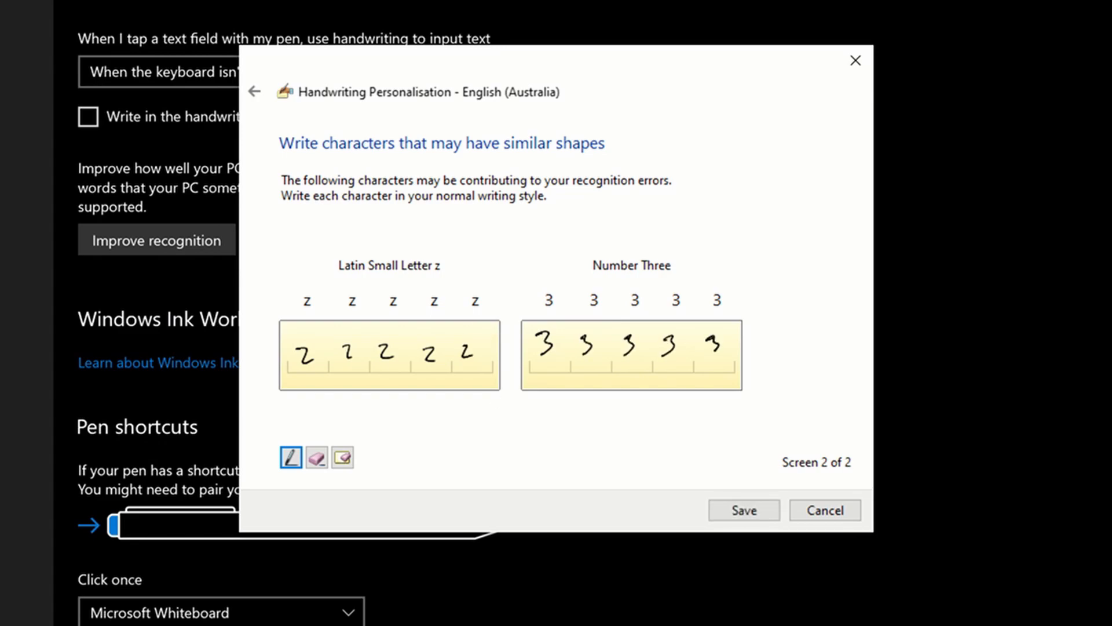
{"action": "left_click", "coordinate": [742, 510]}
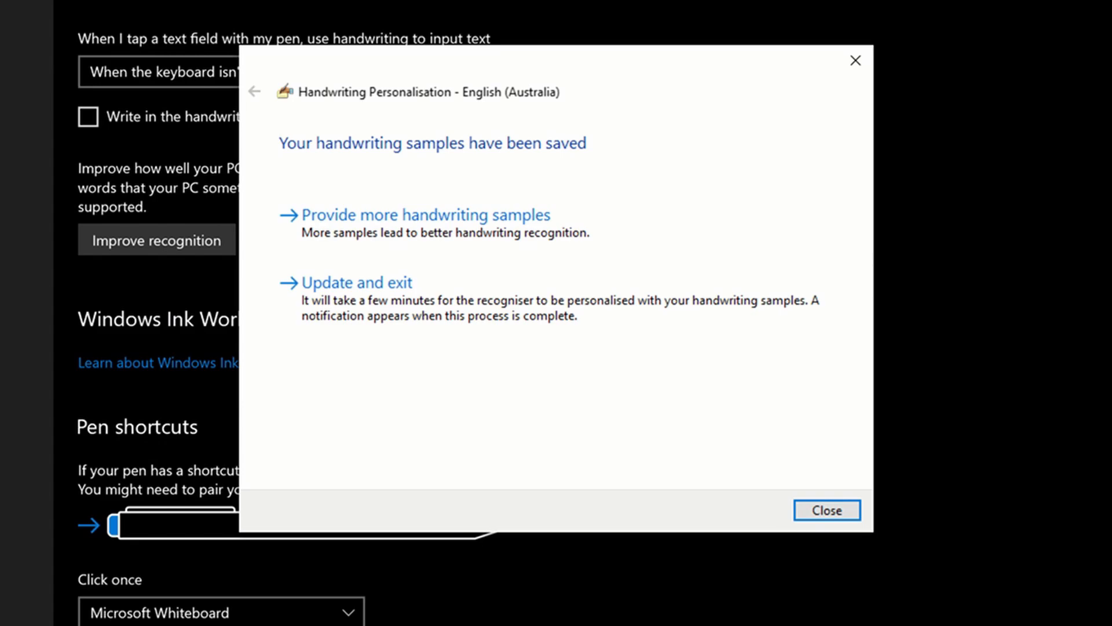
{"action": "mouse_move", "coordinate": [436, 233]}
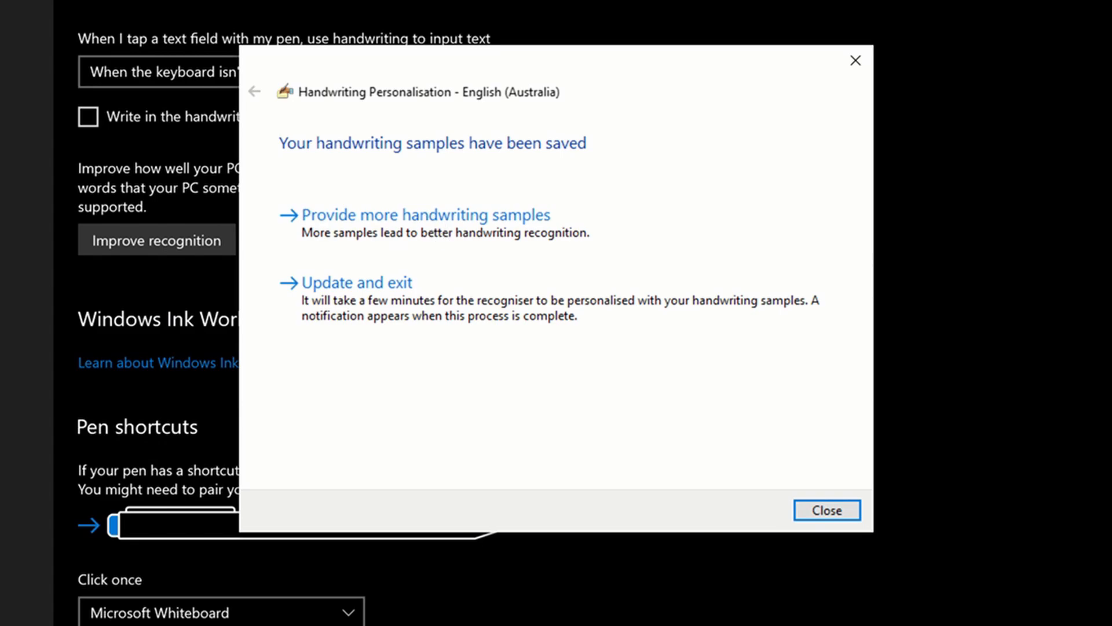
- Choose Provide more handwriting samples to return to the wizard's opening page
{"action": "left_click", "coordinate": [424, 215]}
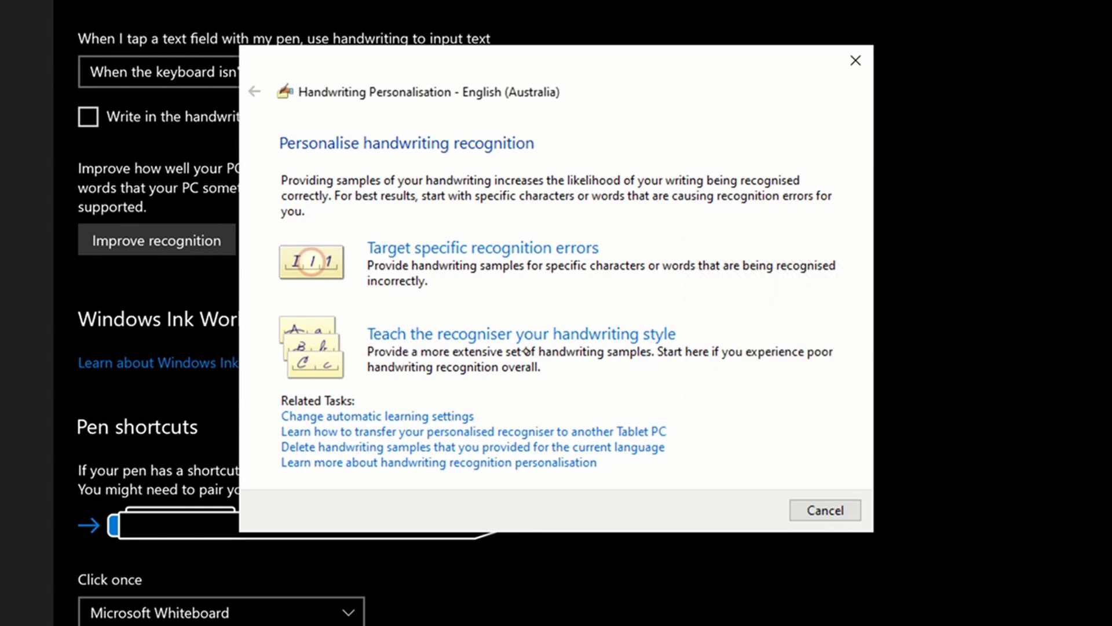
{"action": "mouse_move", "coordinate": [584, 353]}
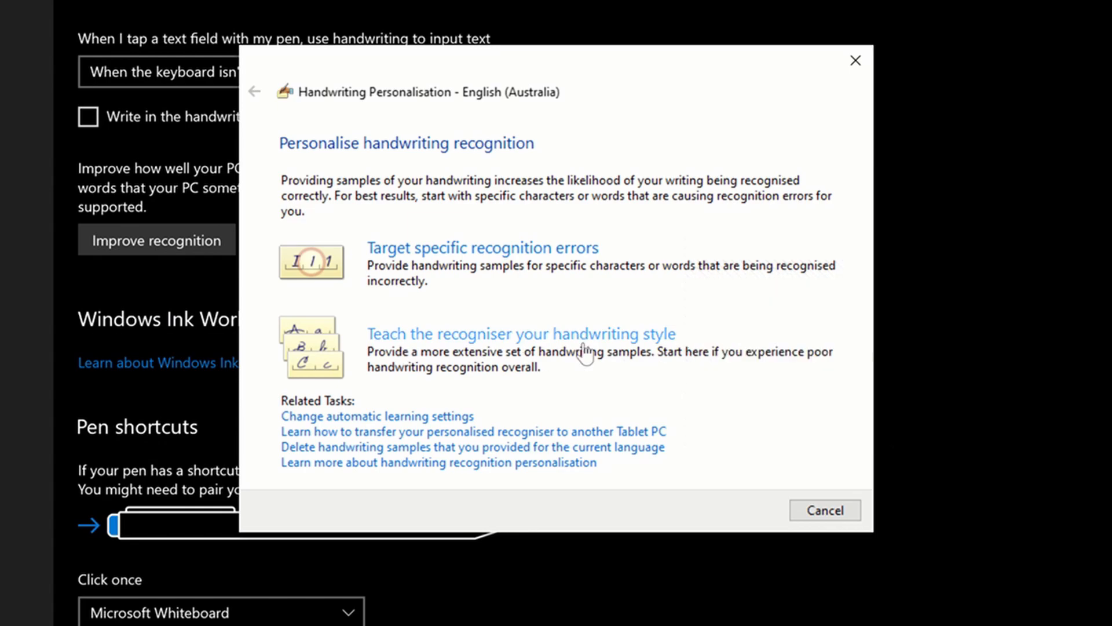
- Start teaching handwriting style with sentences and write the first jazz music sentence
{"action": "left_click", "coordinate": [520, 334]}
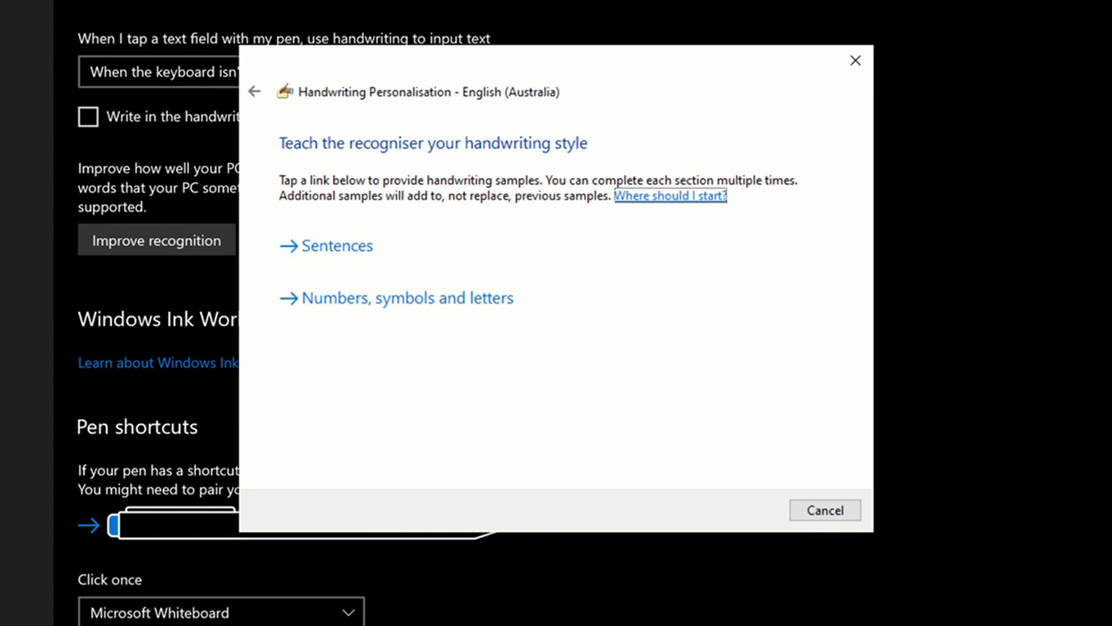
{"action": "left_click", "coordinate": [336, 246]}
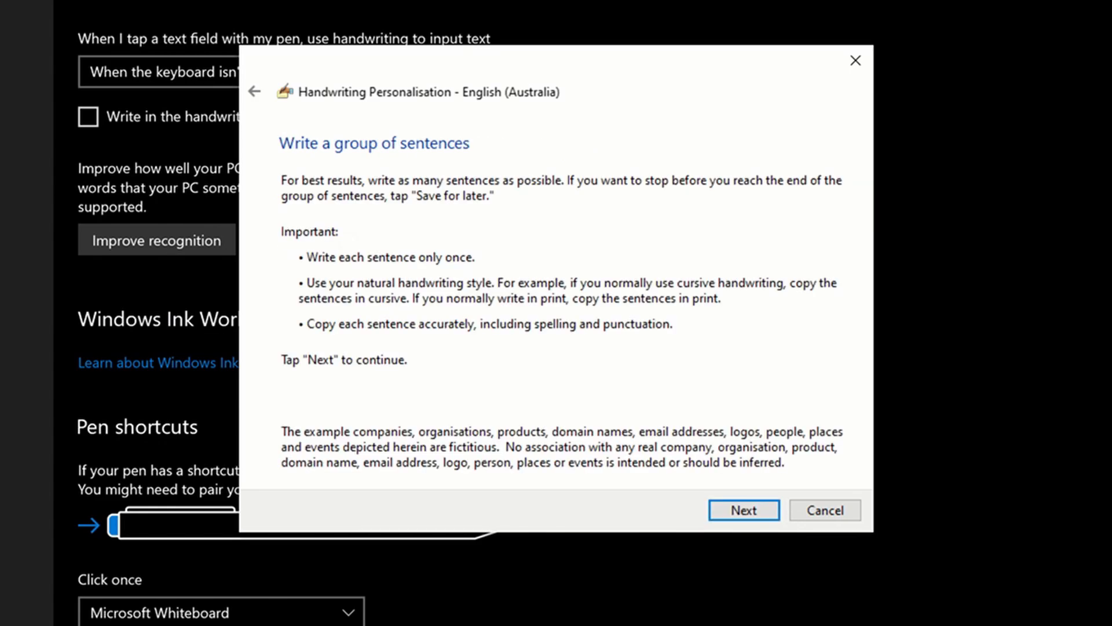
{"action": "left_click", "coordinate": [743, 510]}
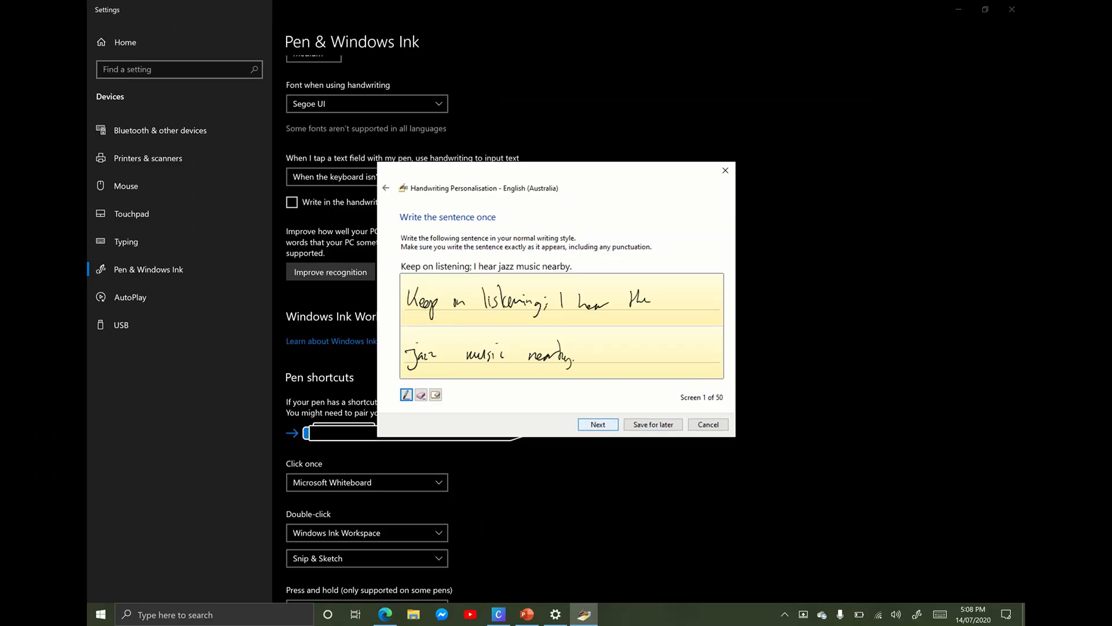
{"action": "left_click", "coordinate": [598, 424]}
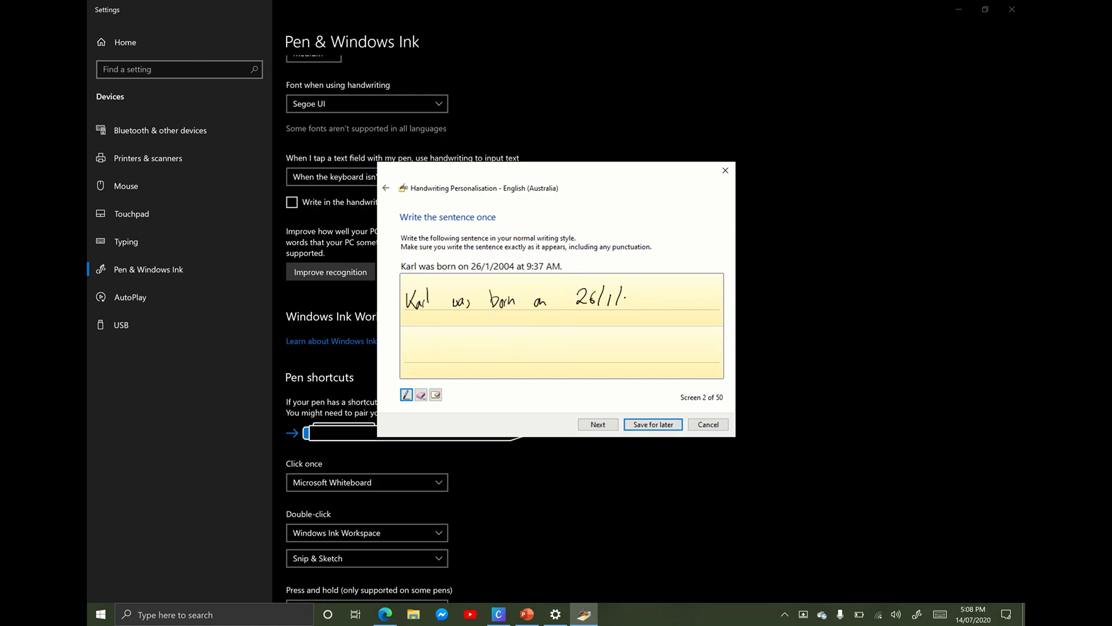